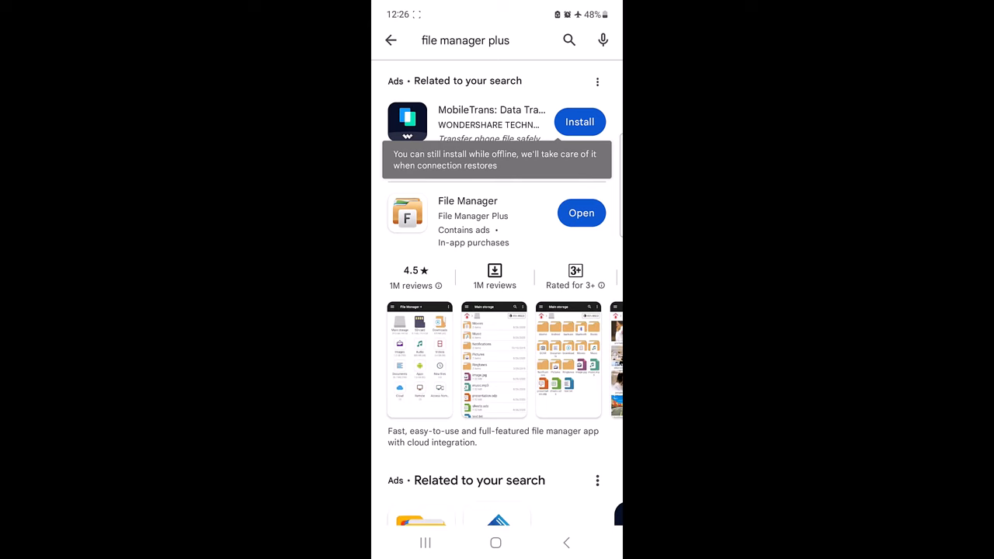
Launch File Manager Plus from its Play Store listing
{"action": "left_click", "coordinate": [581, 213]}
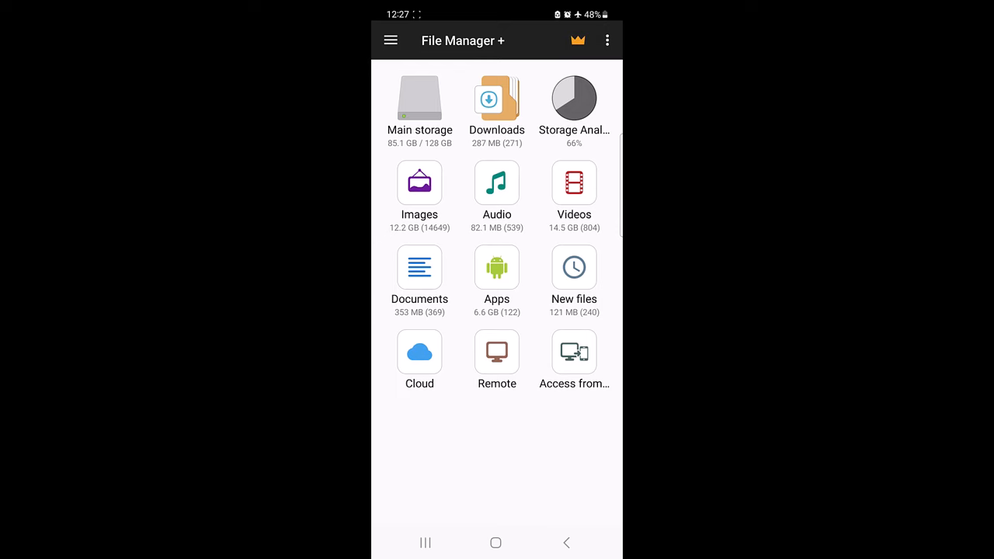
Enter the Downloads folder and select PDF File 1.pdf and PDF File 2.pdf
{"action": "left_click", "coordinate": [497, 99]}
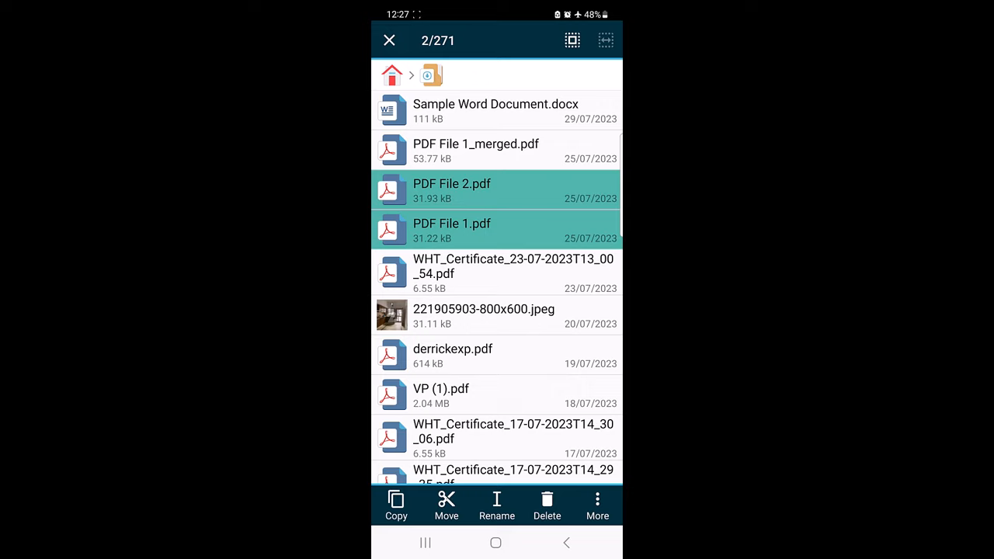
Compress the two selected PDFs into PDF File 2.zip via More > Compress
{"action": "left_click", "coordinate": [597, 506]}
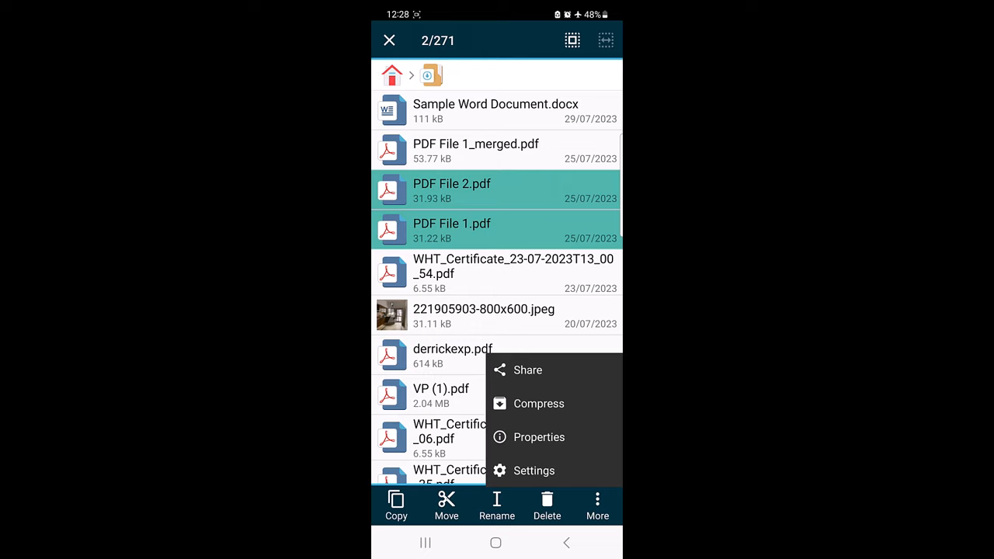
{"action": "left_click", "coordinate": [539, 404]}
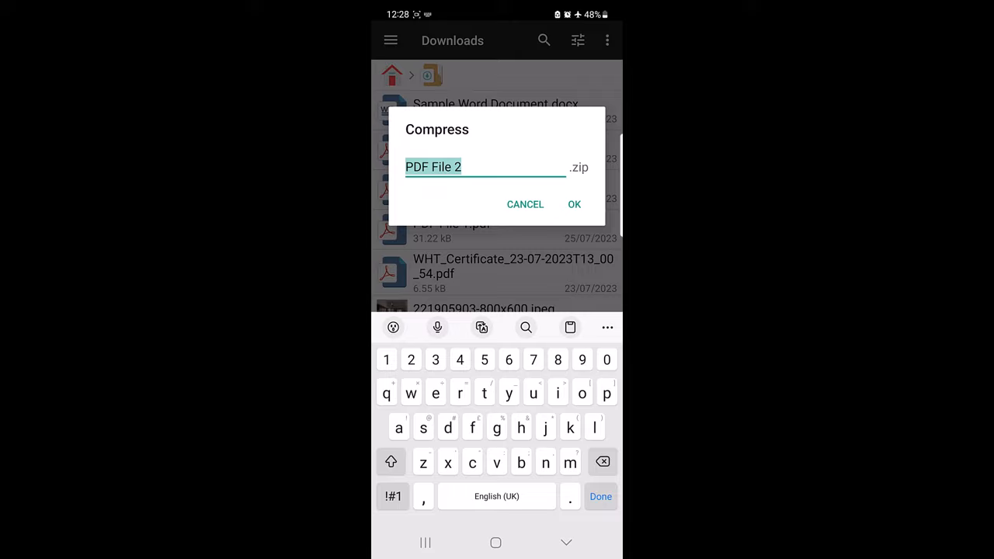
{"action": "left_click", "coordinate": [575, 205]}
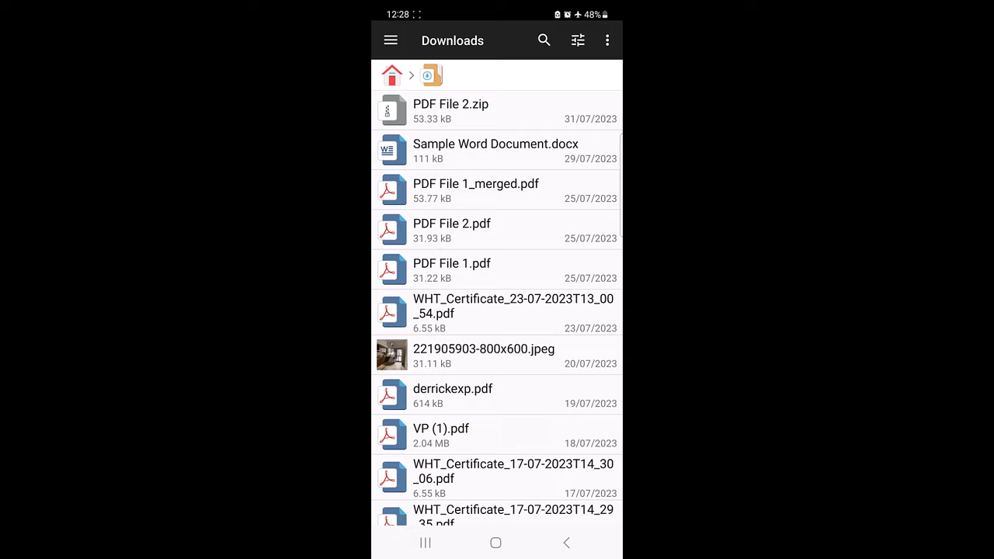